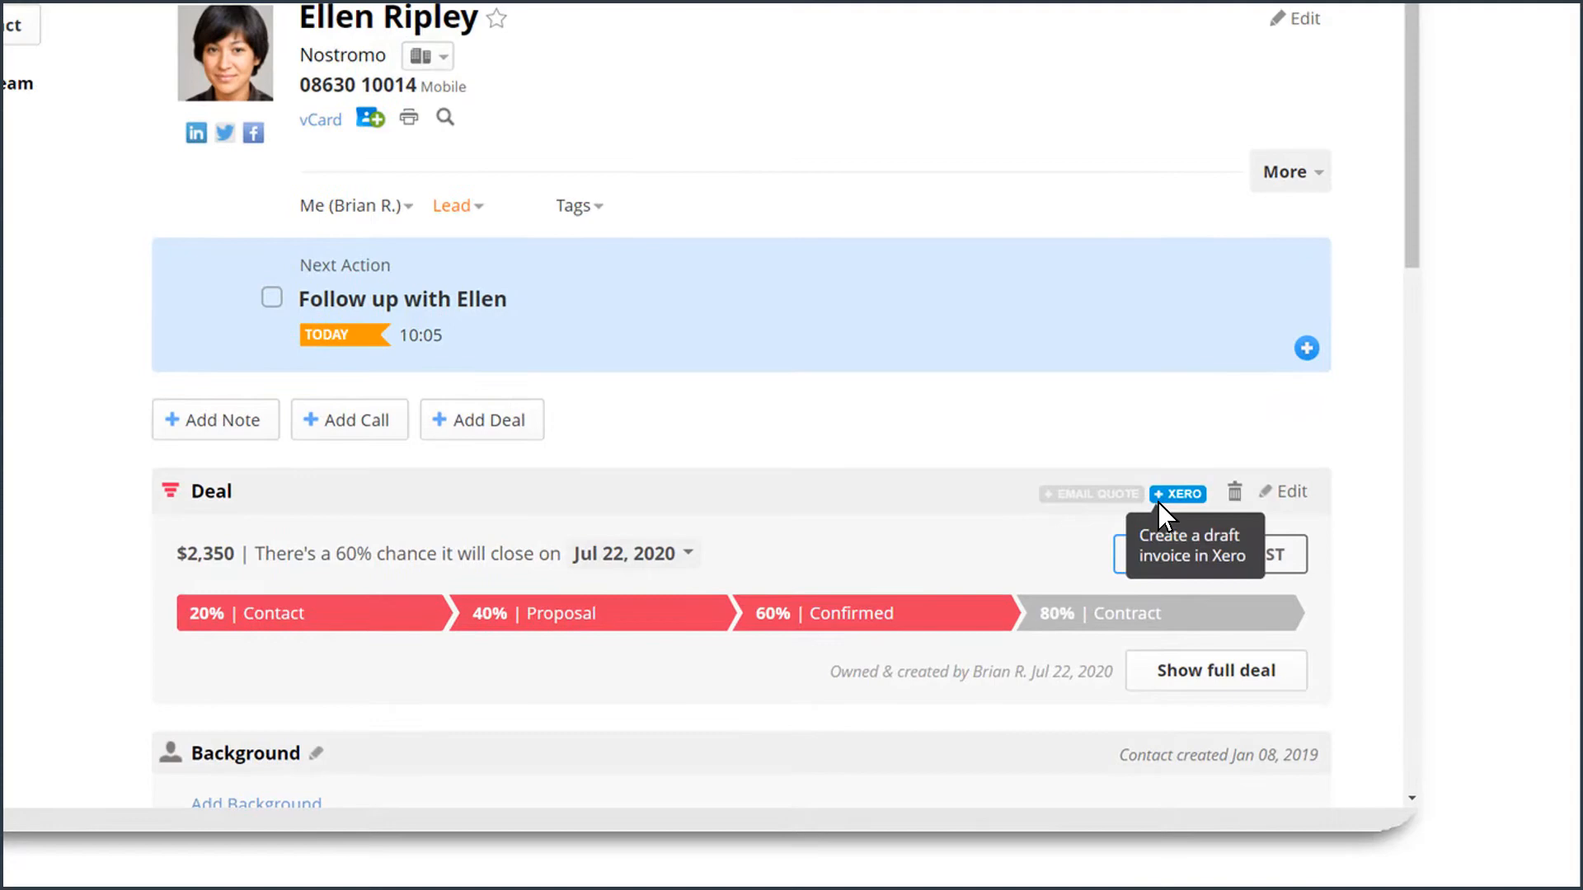
pyautogui.click(1176, 493)
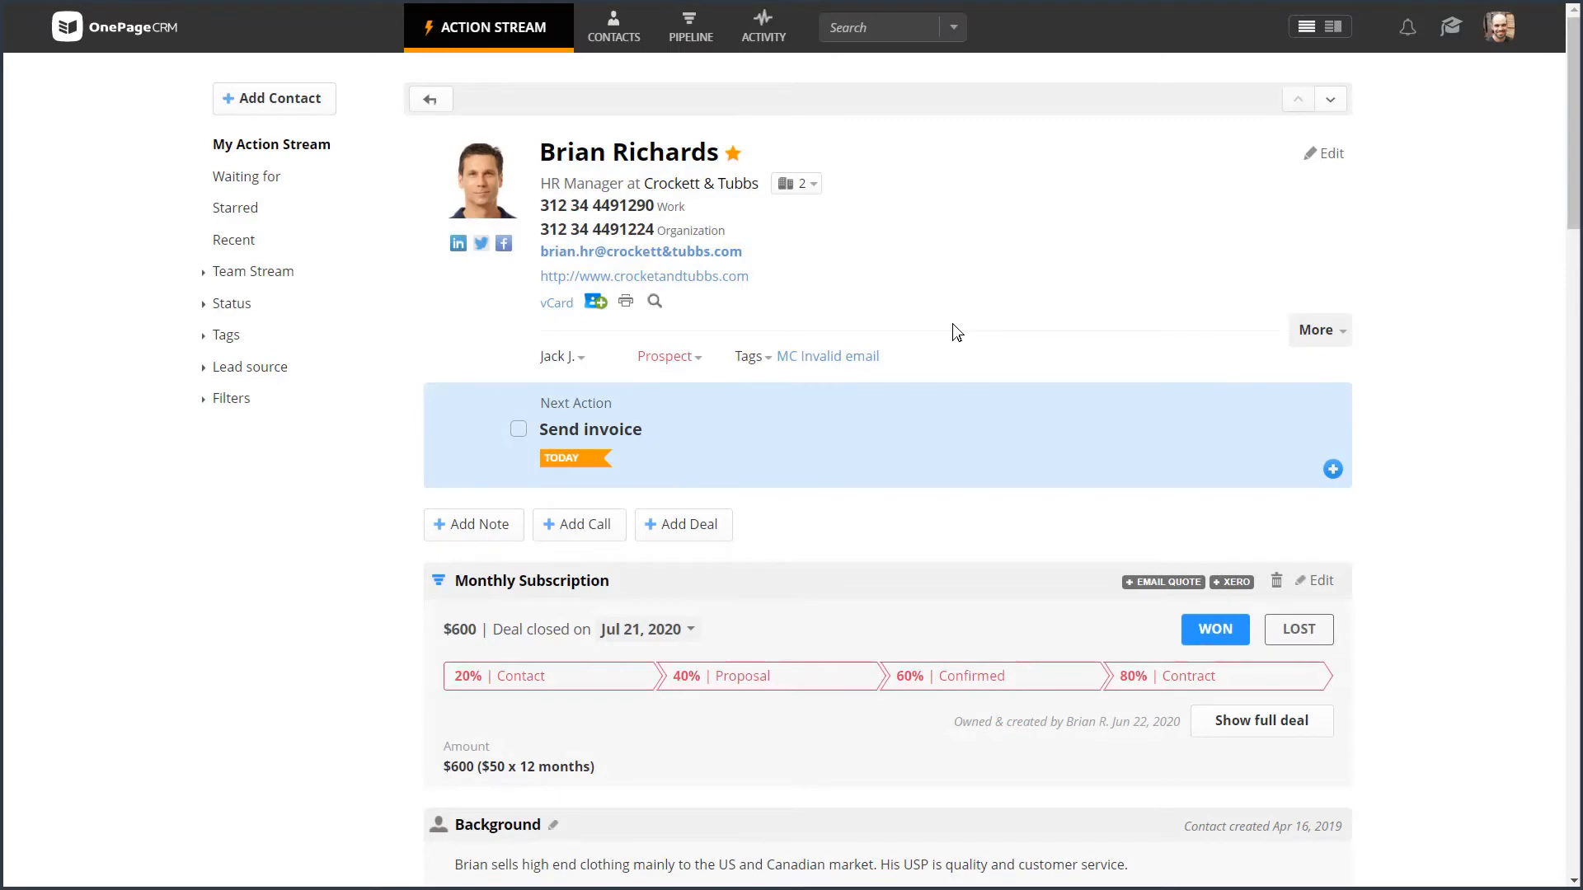
pyautogui.scroll(-3)
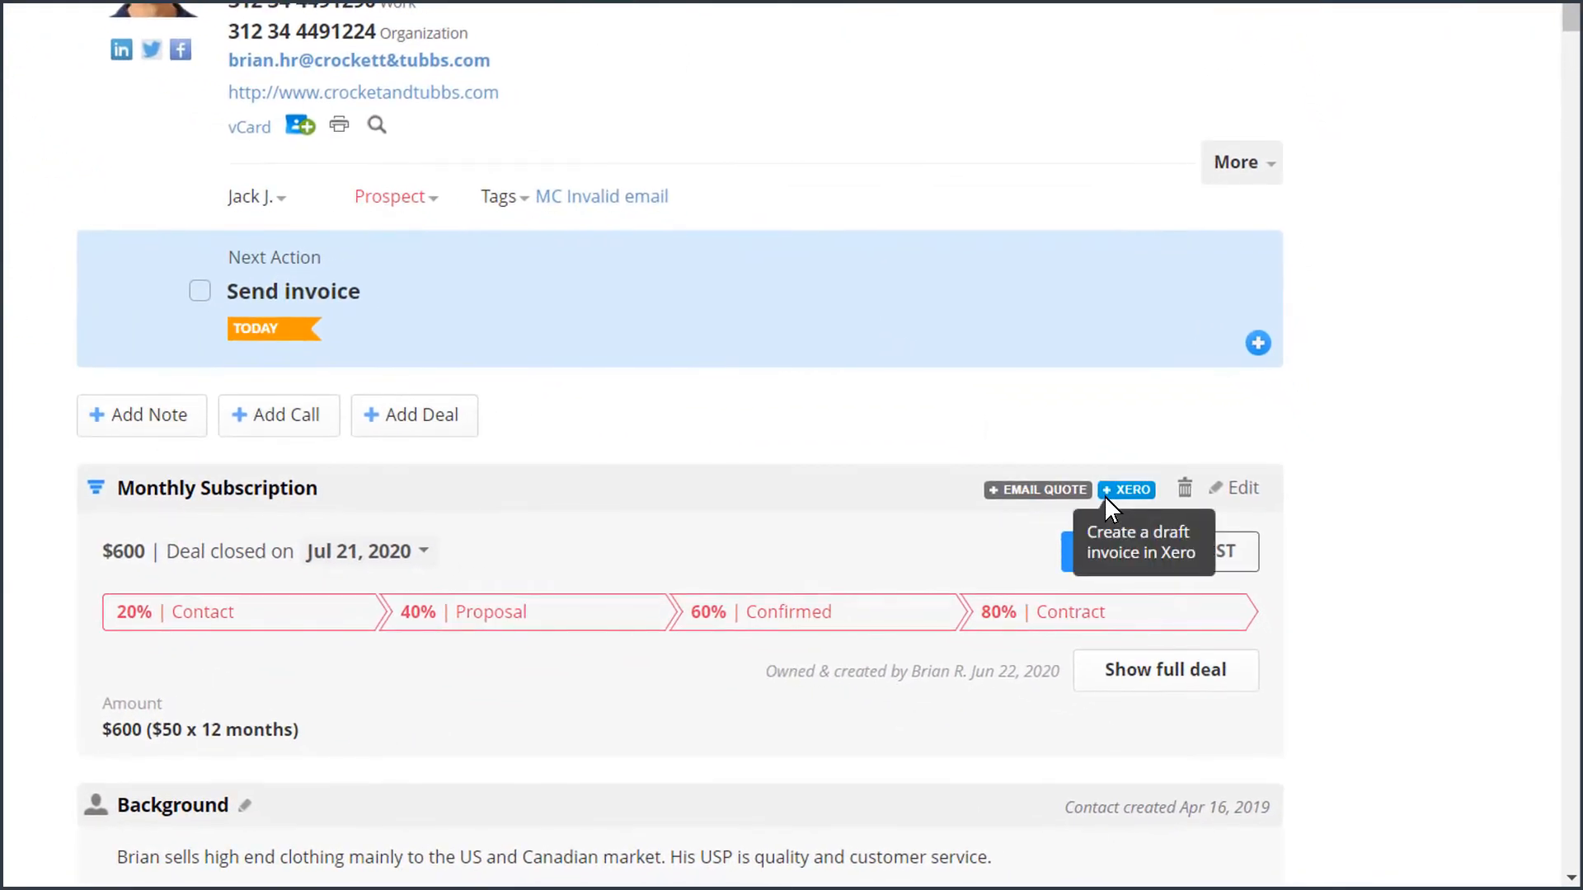
pyautogui.click(1126, 489)
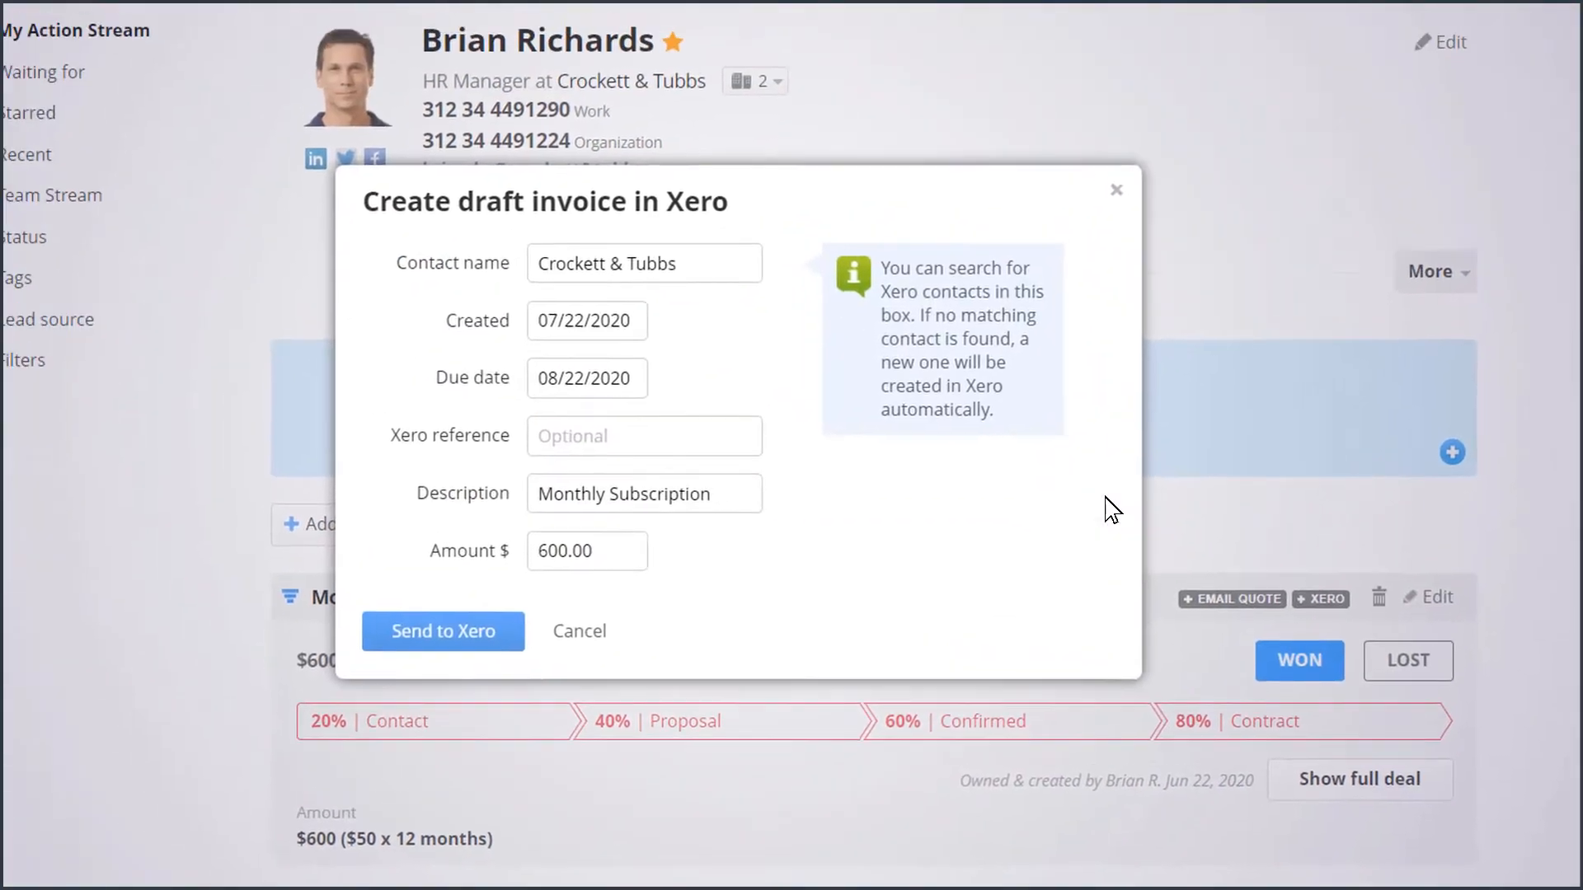
pyautogui.write('Brian')
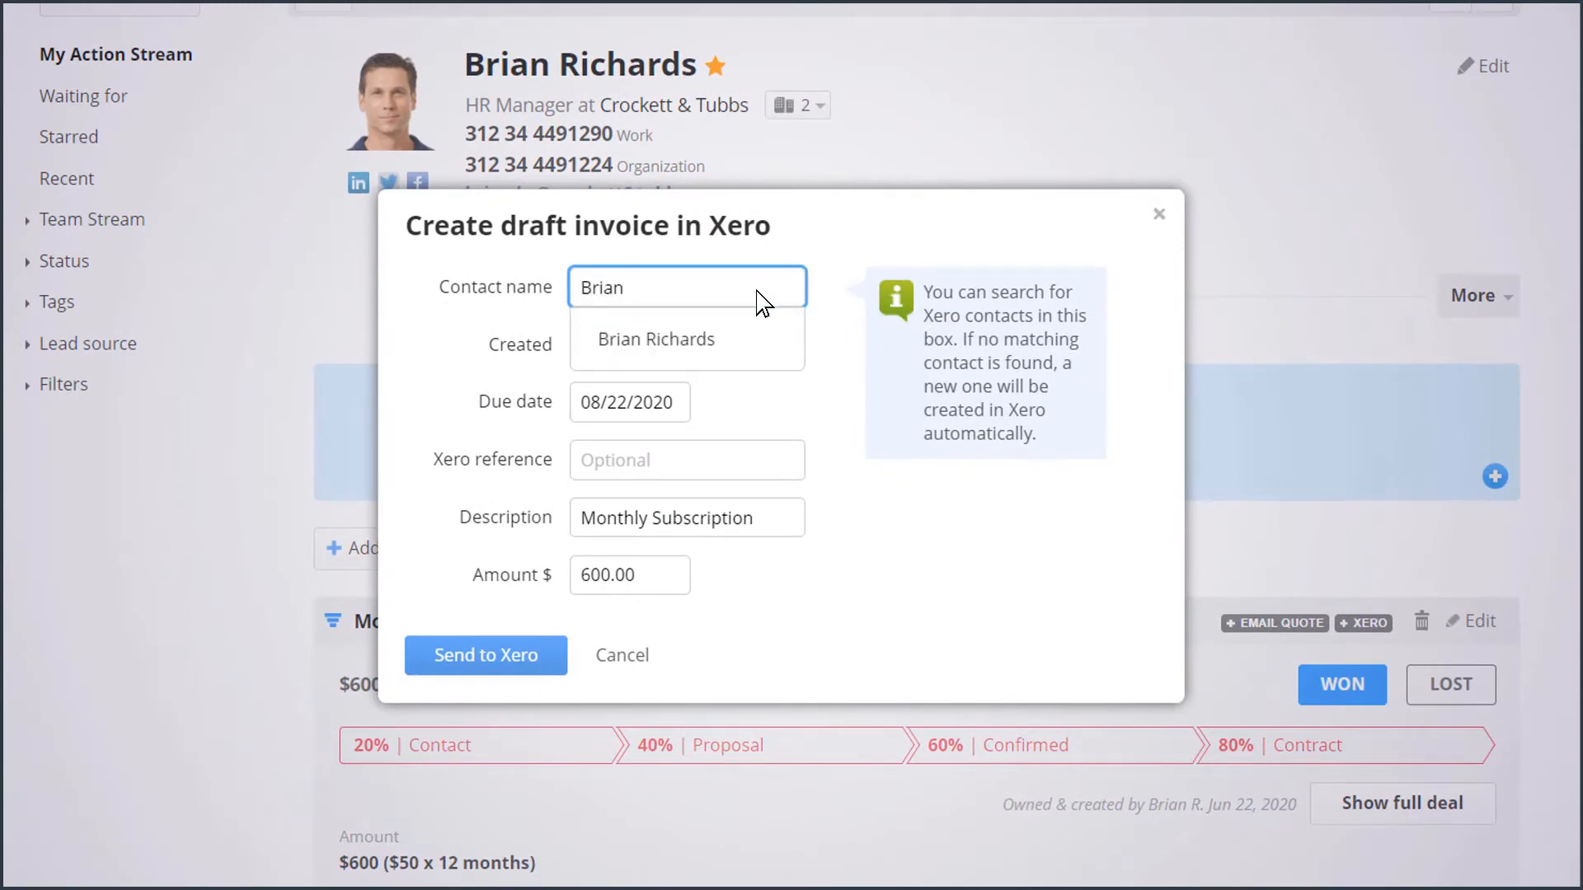
pyautogui.click(656, 338)
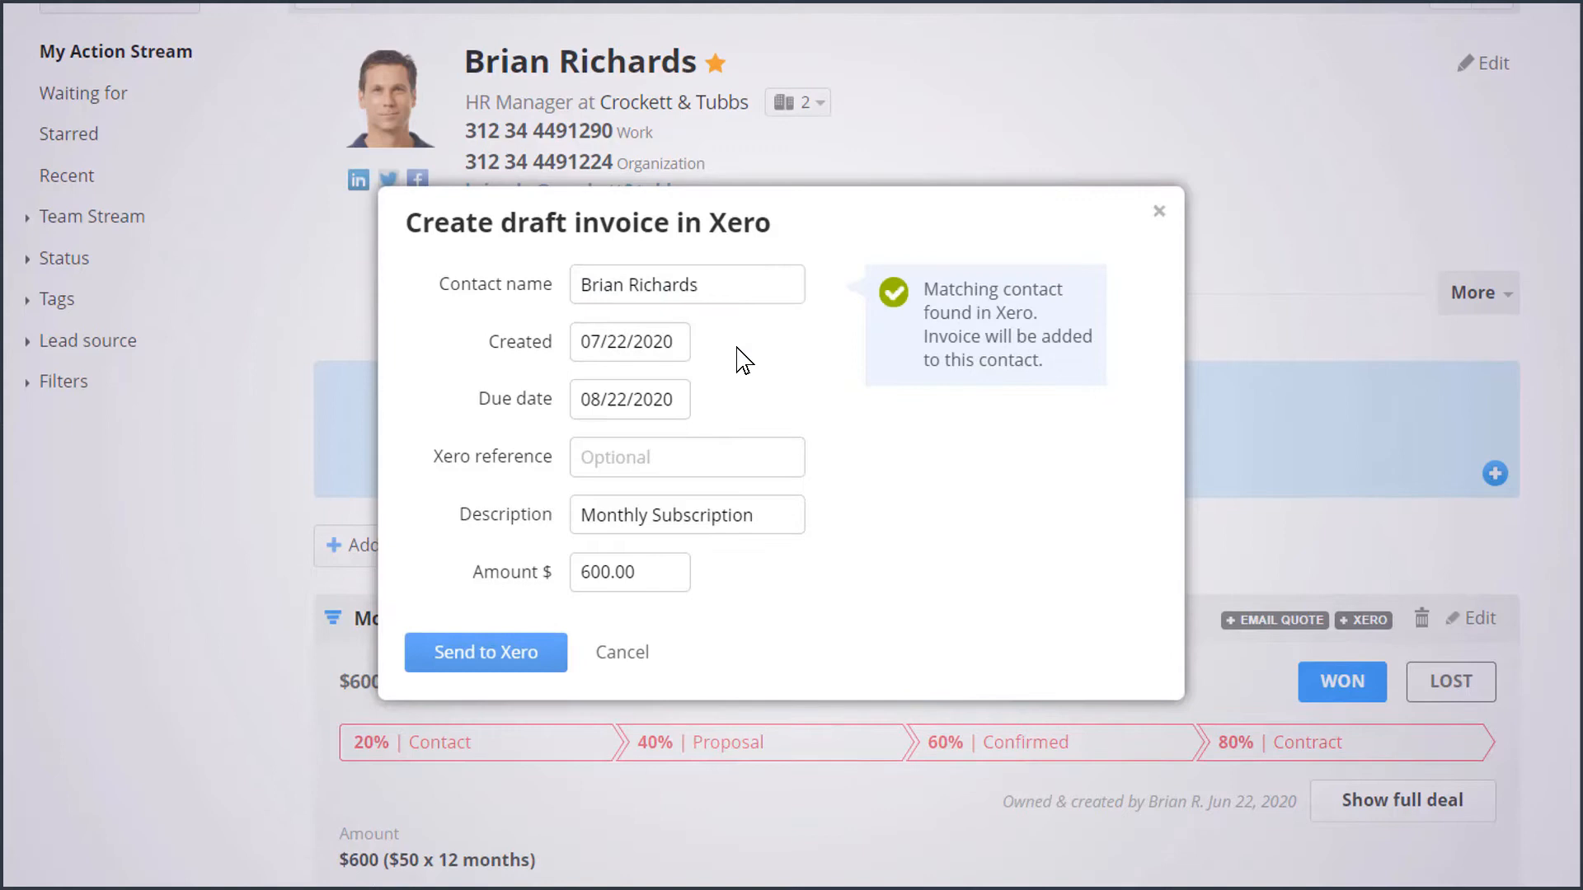
pyautogui.click(628, 399)
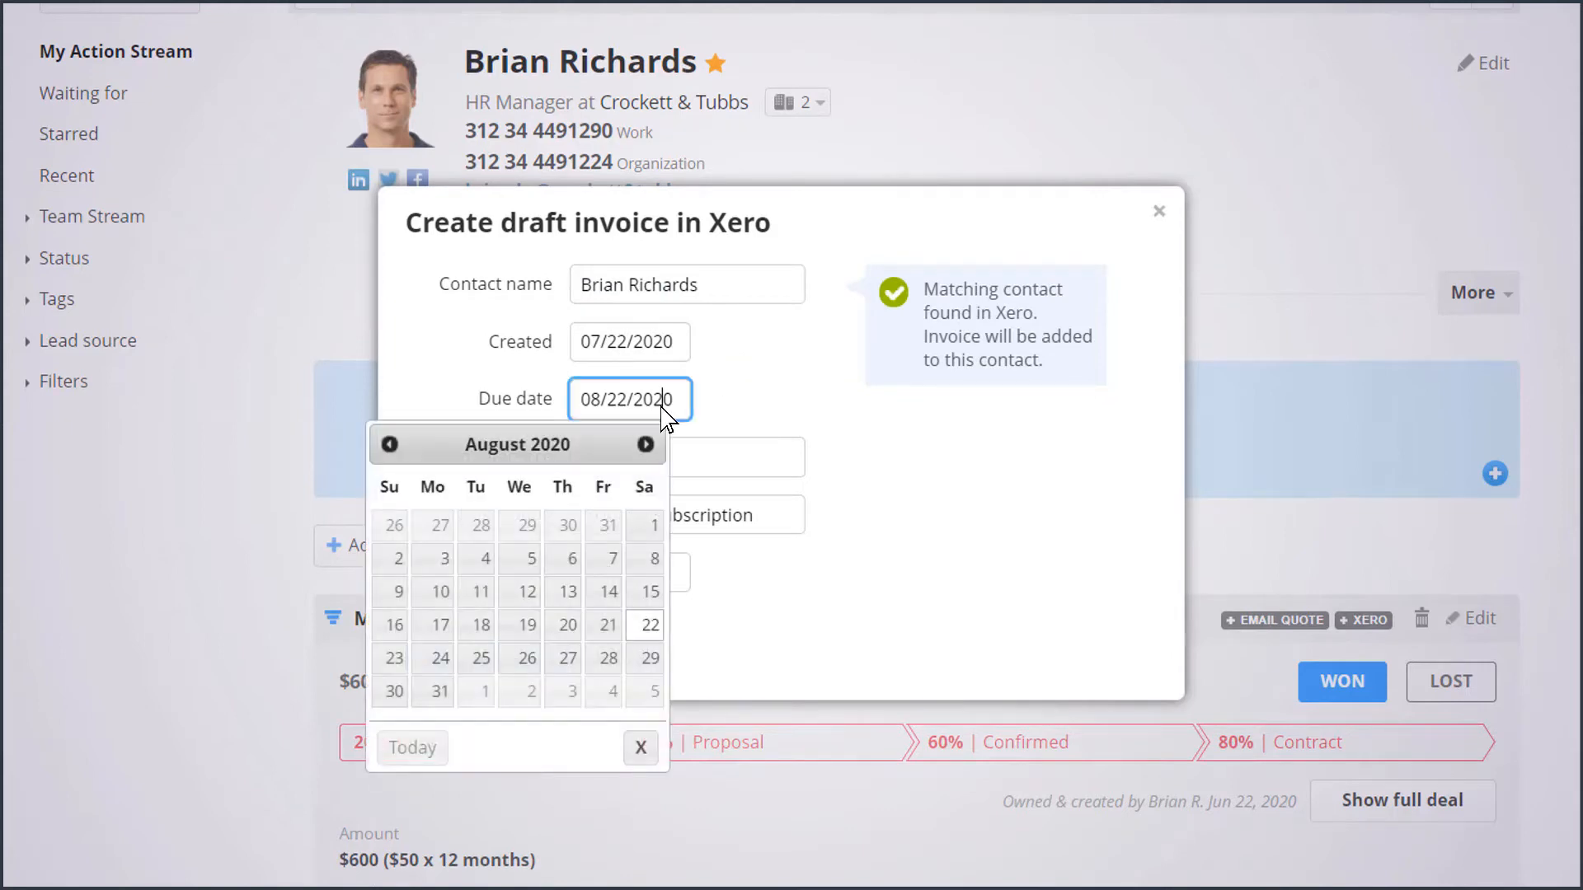
pyautogui.click(609, 592)
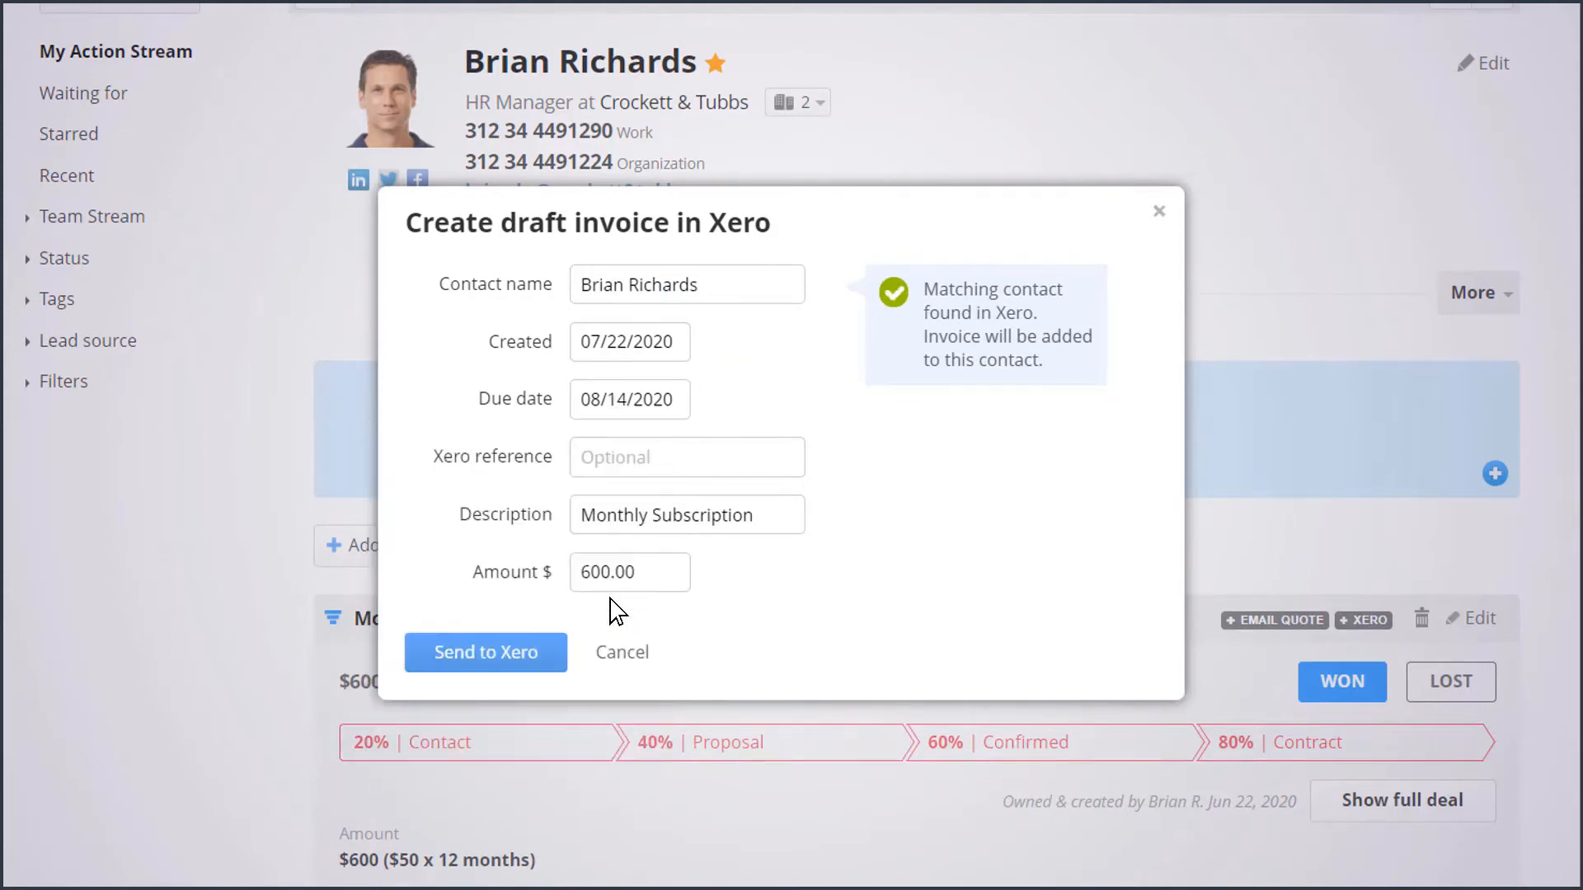
pyautogui.write('003897')
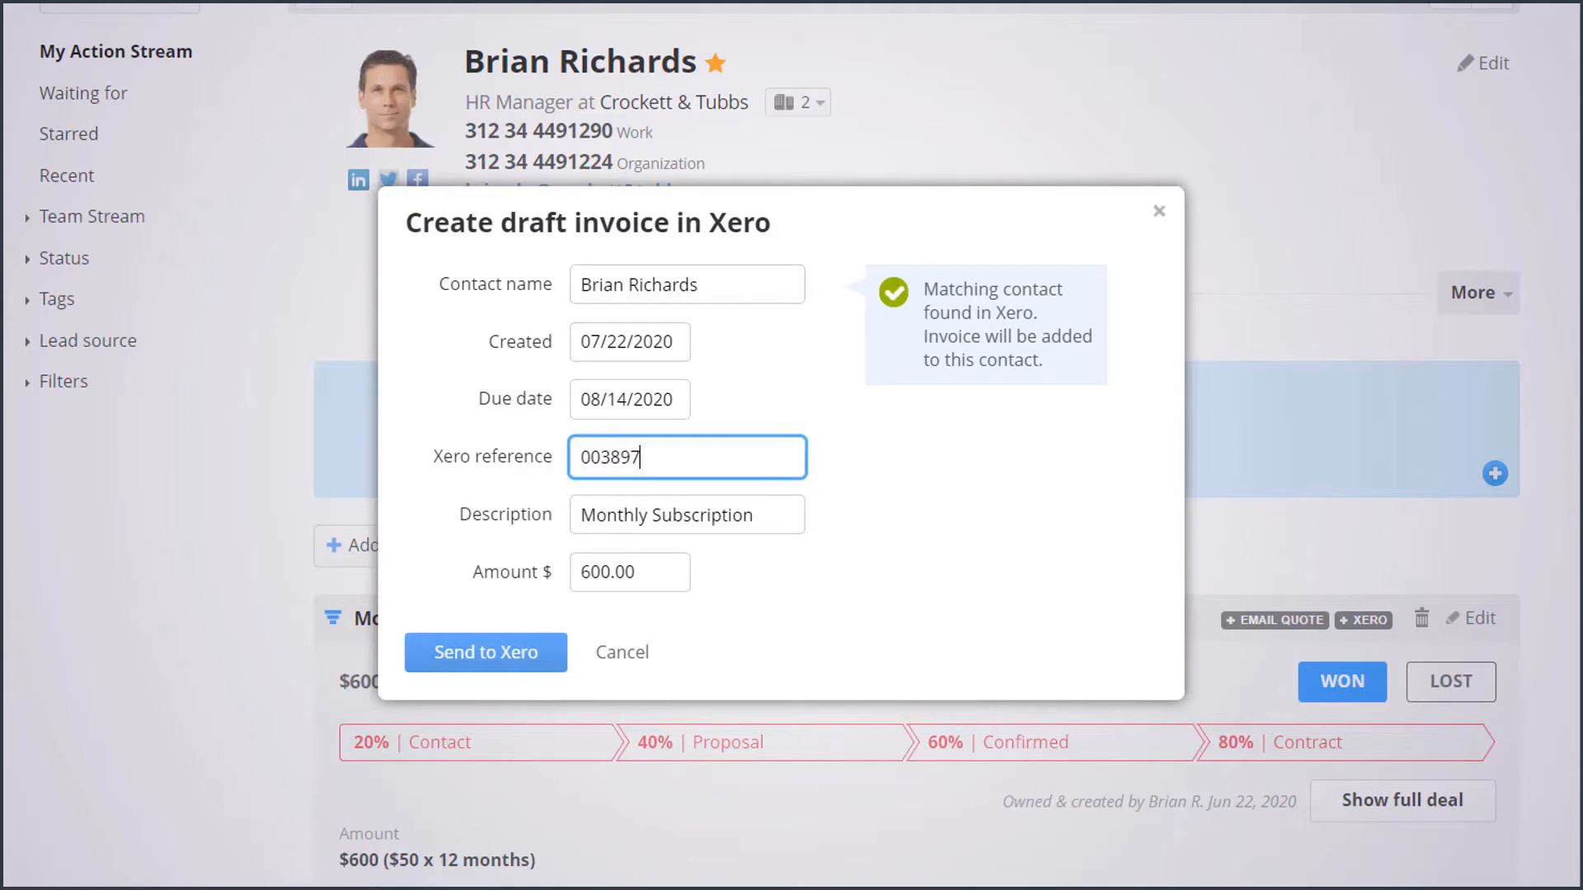
pyautogui.click(485, 651)
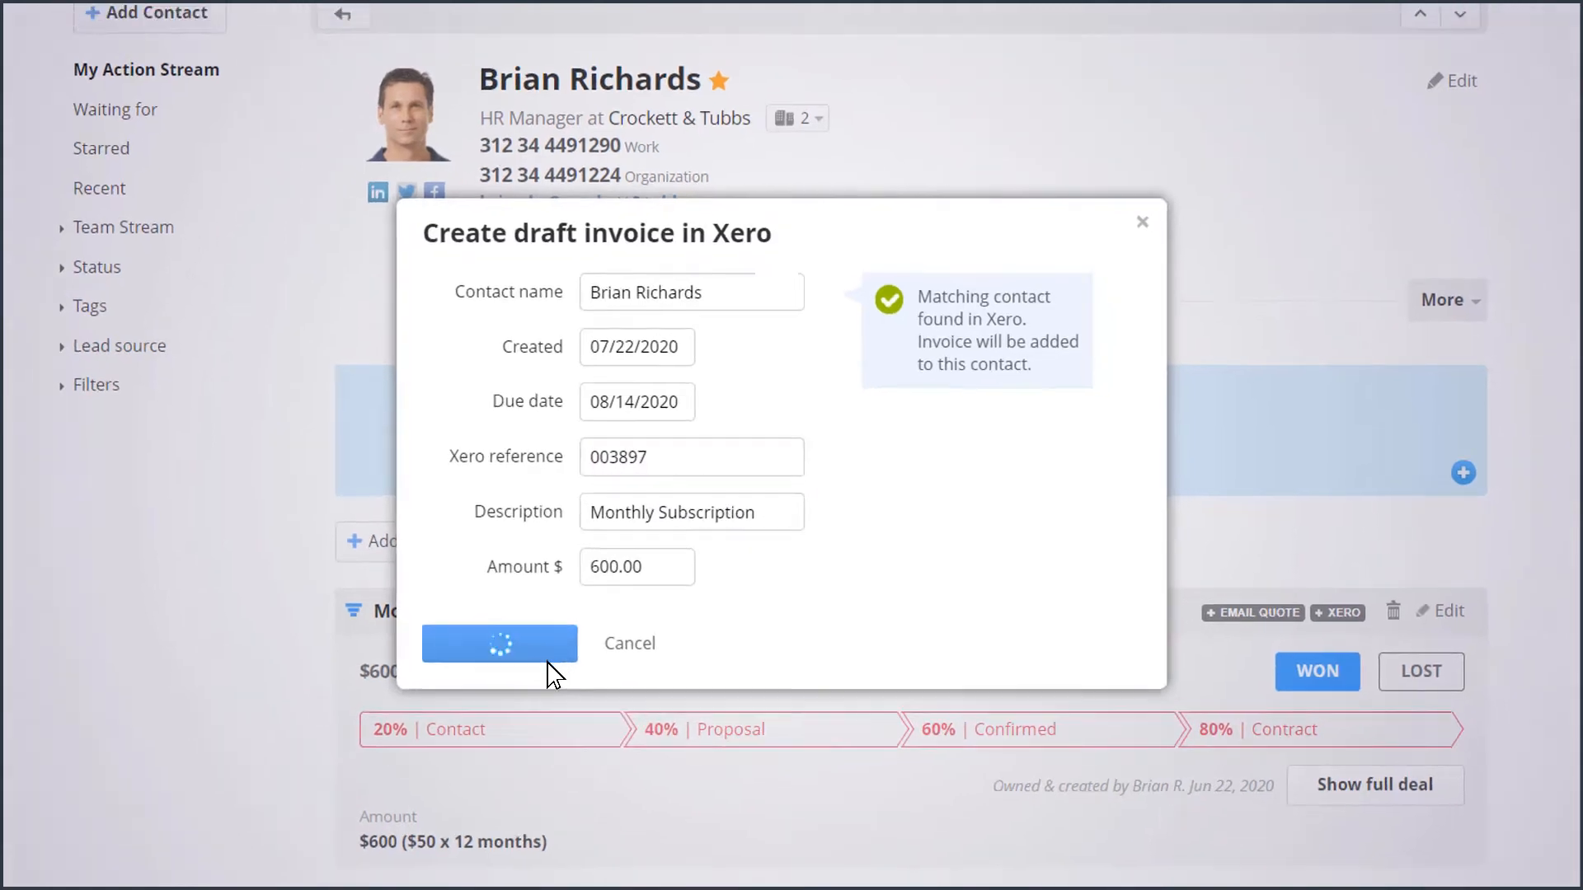
# - From the deal history, open the new invoice in Xero and preview the draft
pyautogui.click(498, 645)
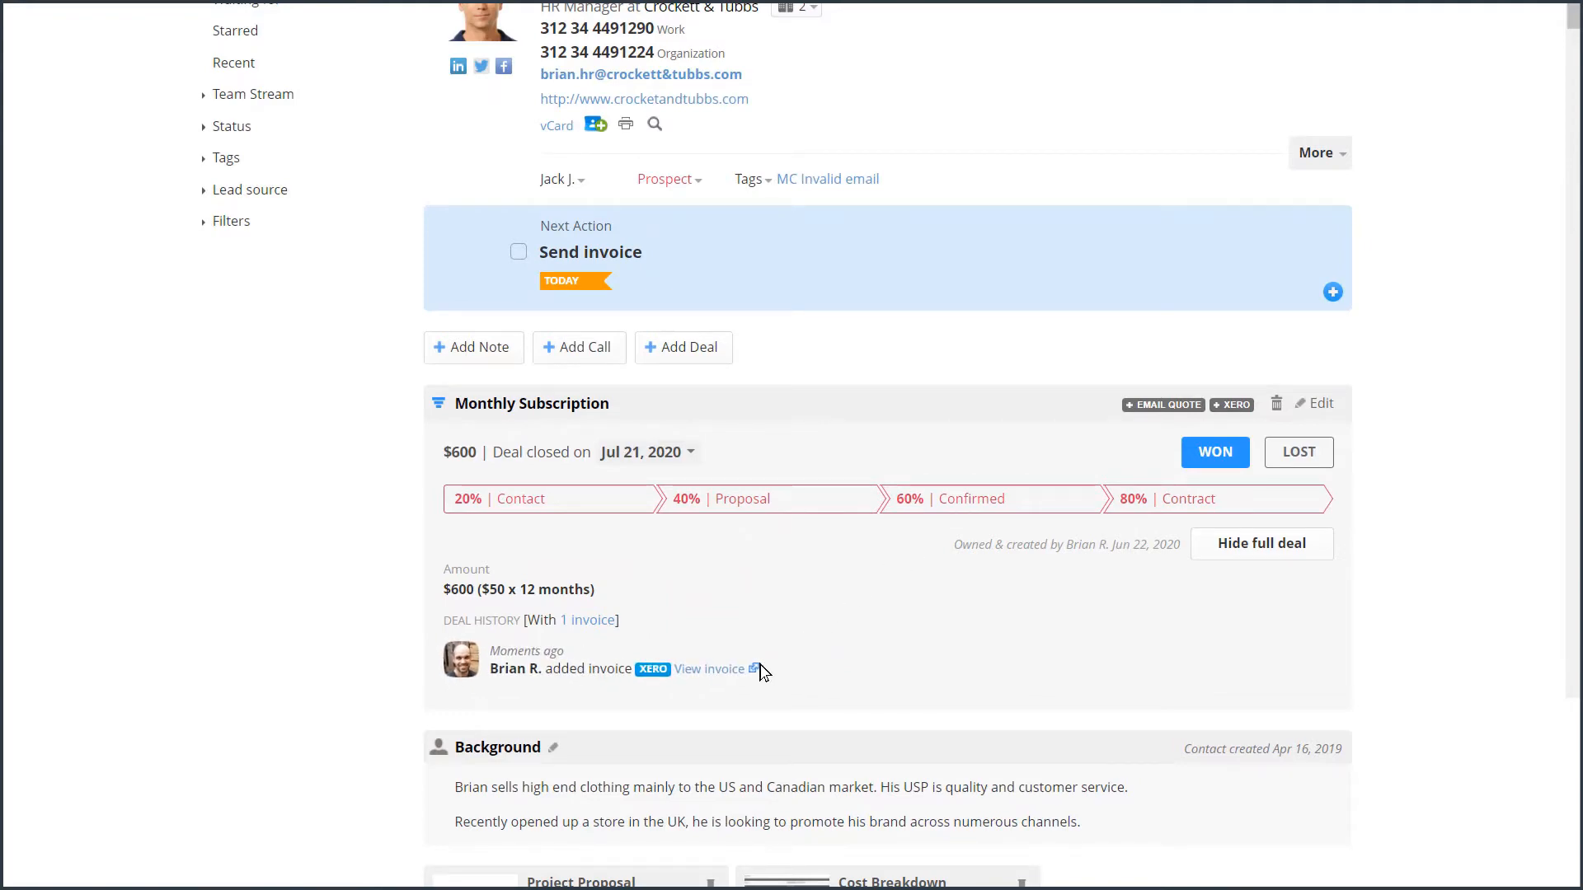
pyautogui.click(709, 669)
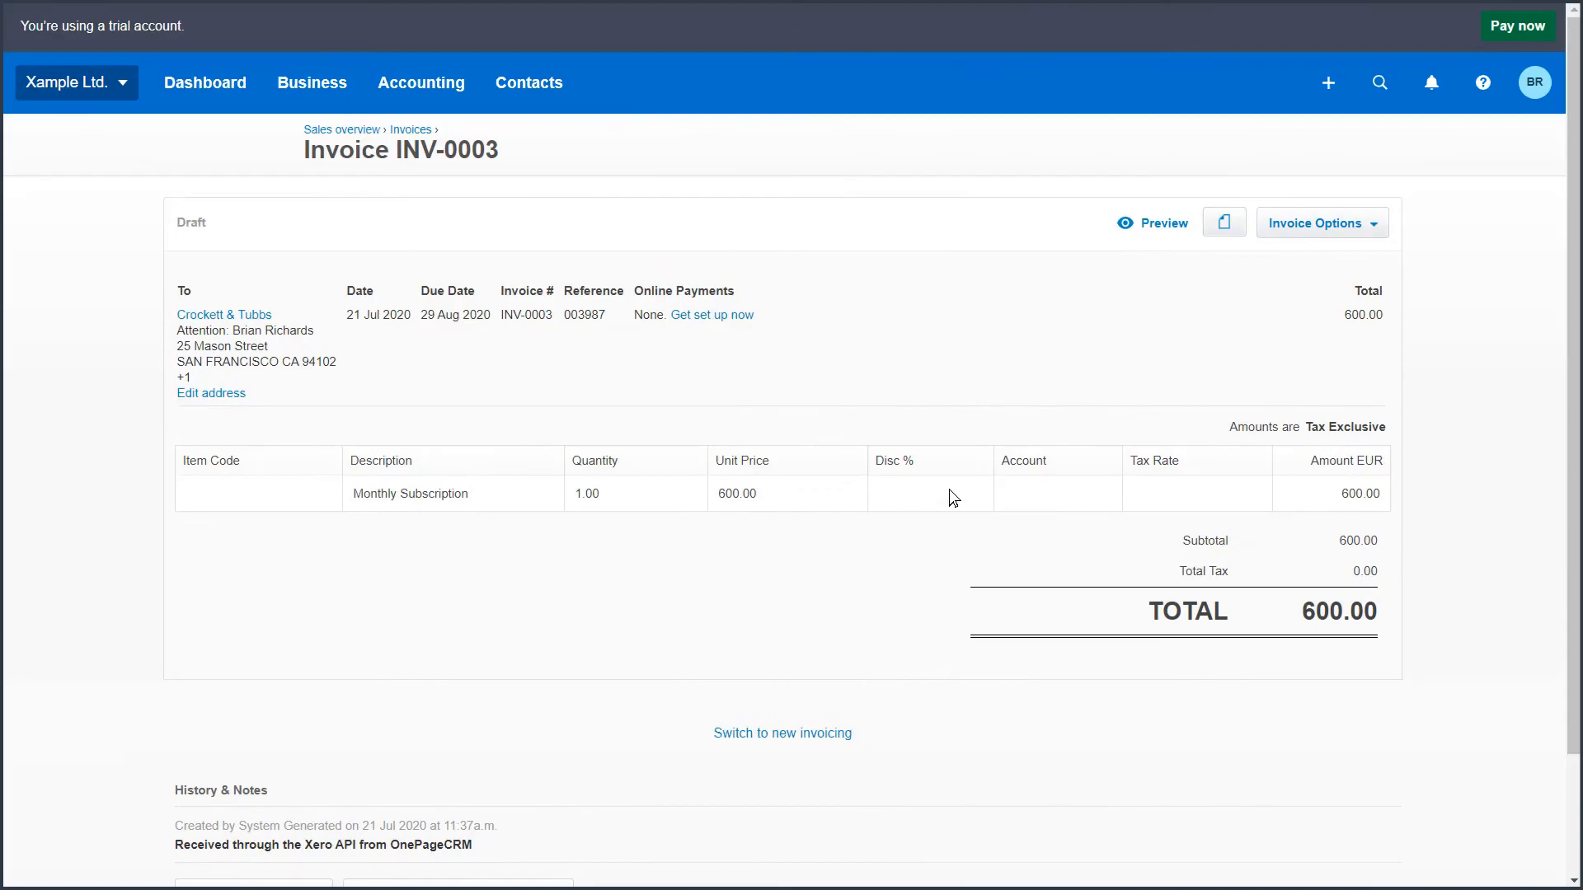
pyautogui.click(1160, 222)
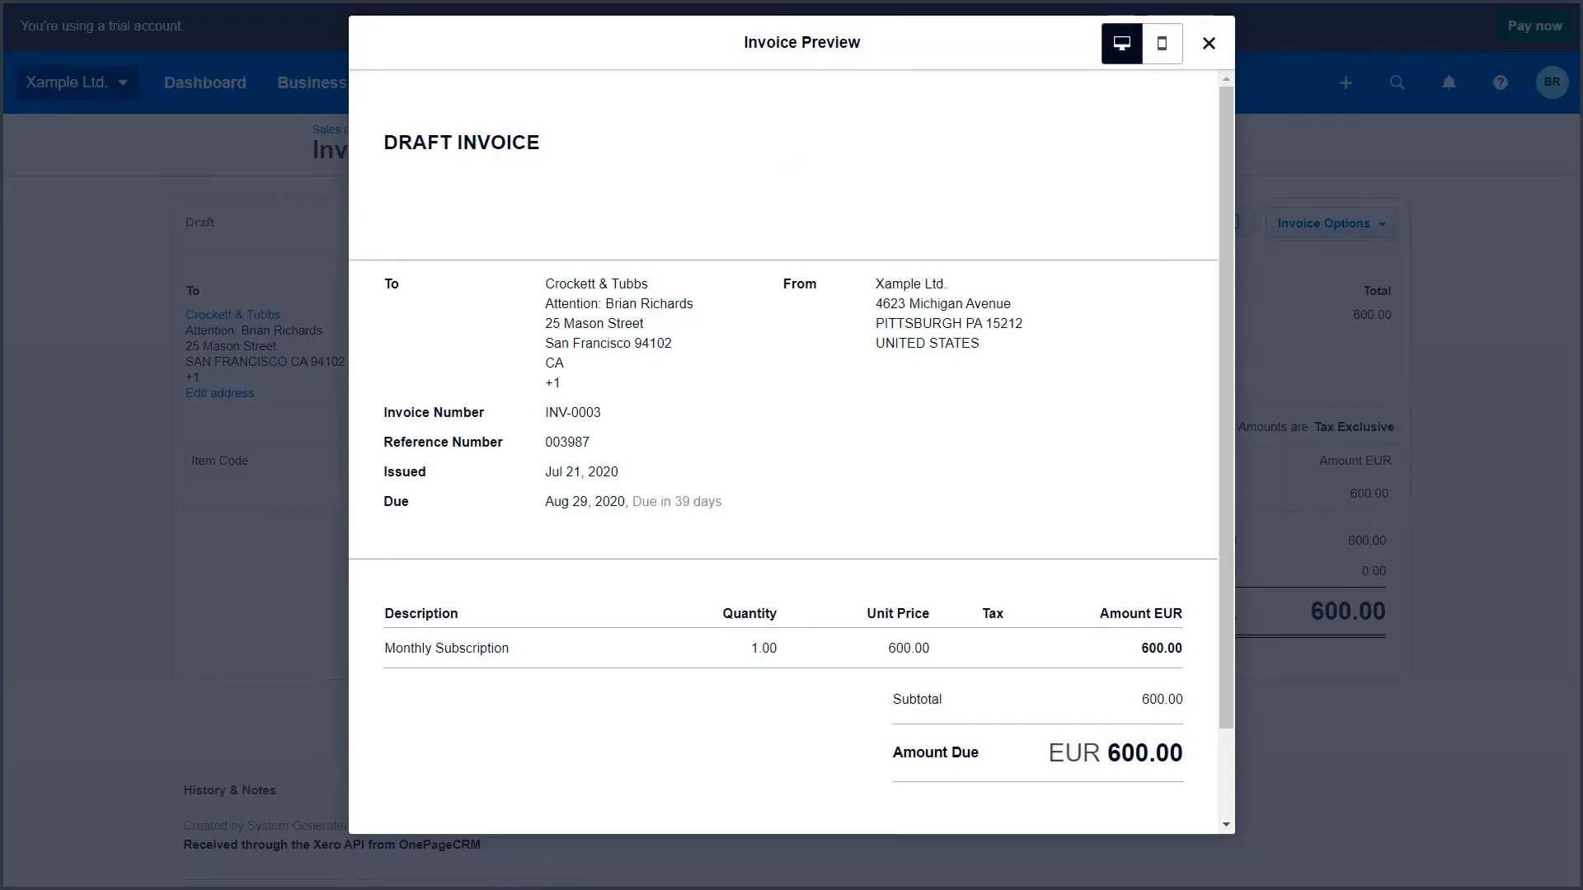
pyautogui.click(1209, 43)
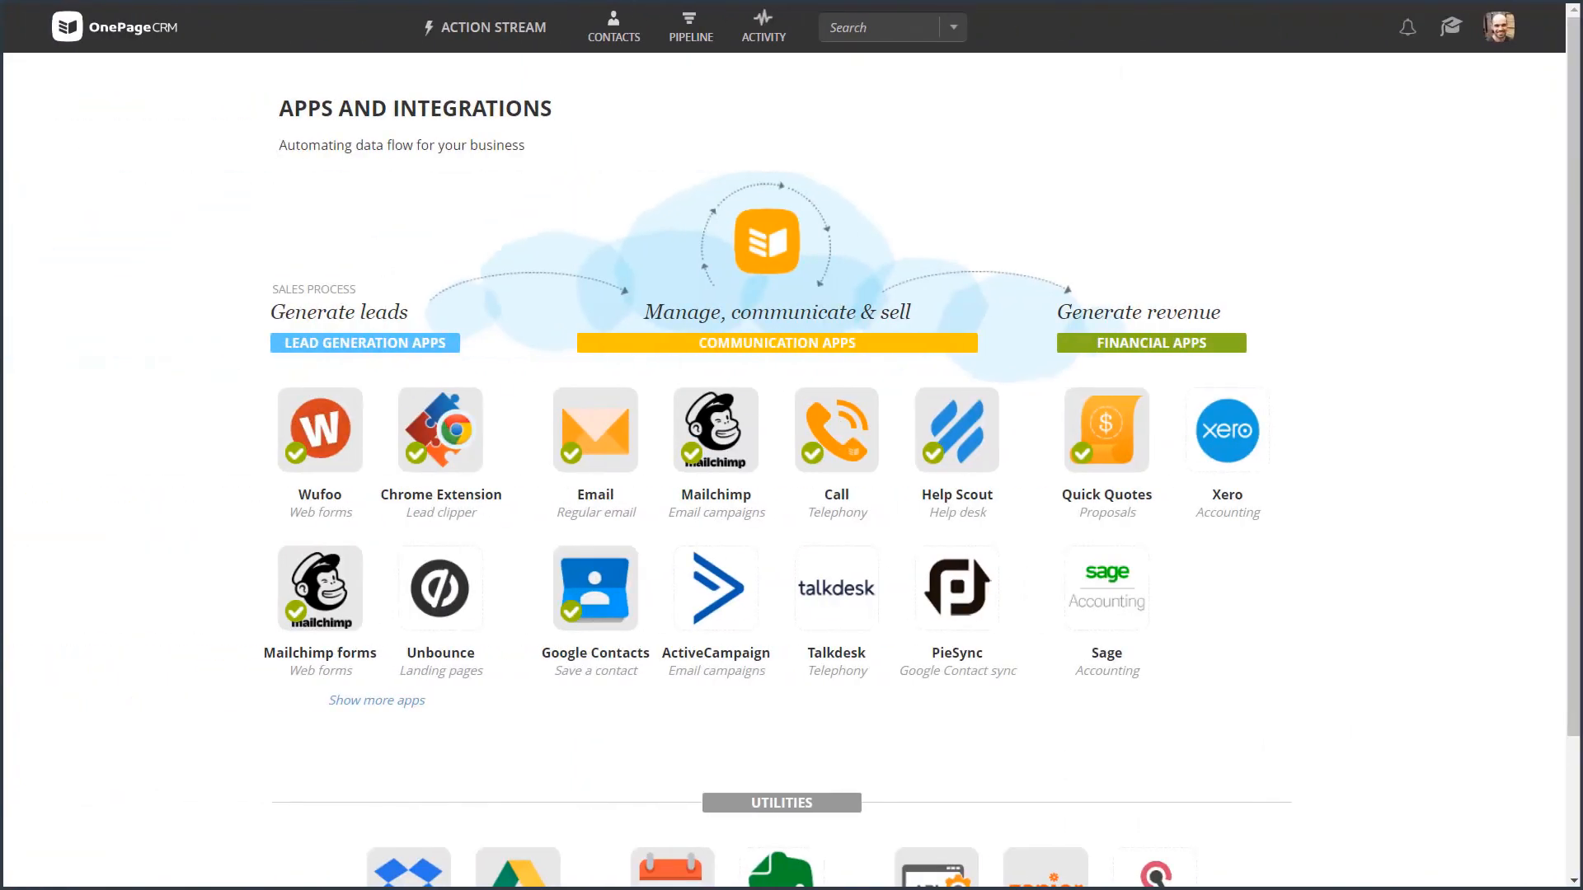
# - Install the Xero integration and allow OnePageCRM access to the Xample Ltd. organisation
pyautogui.click(1225, 430)
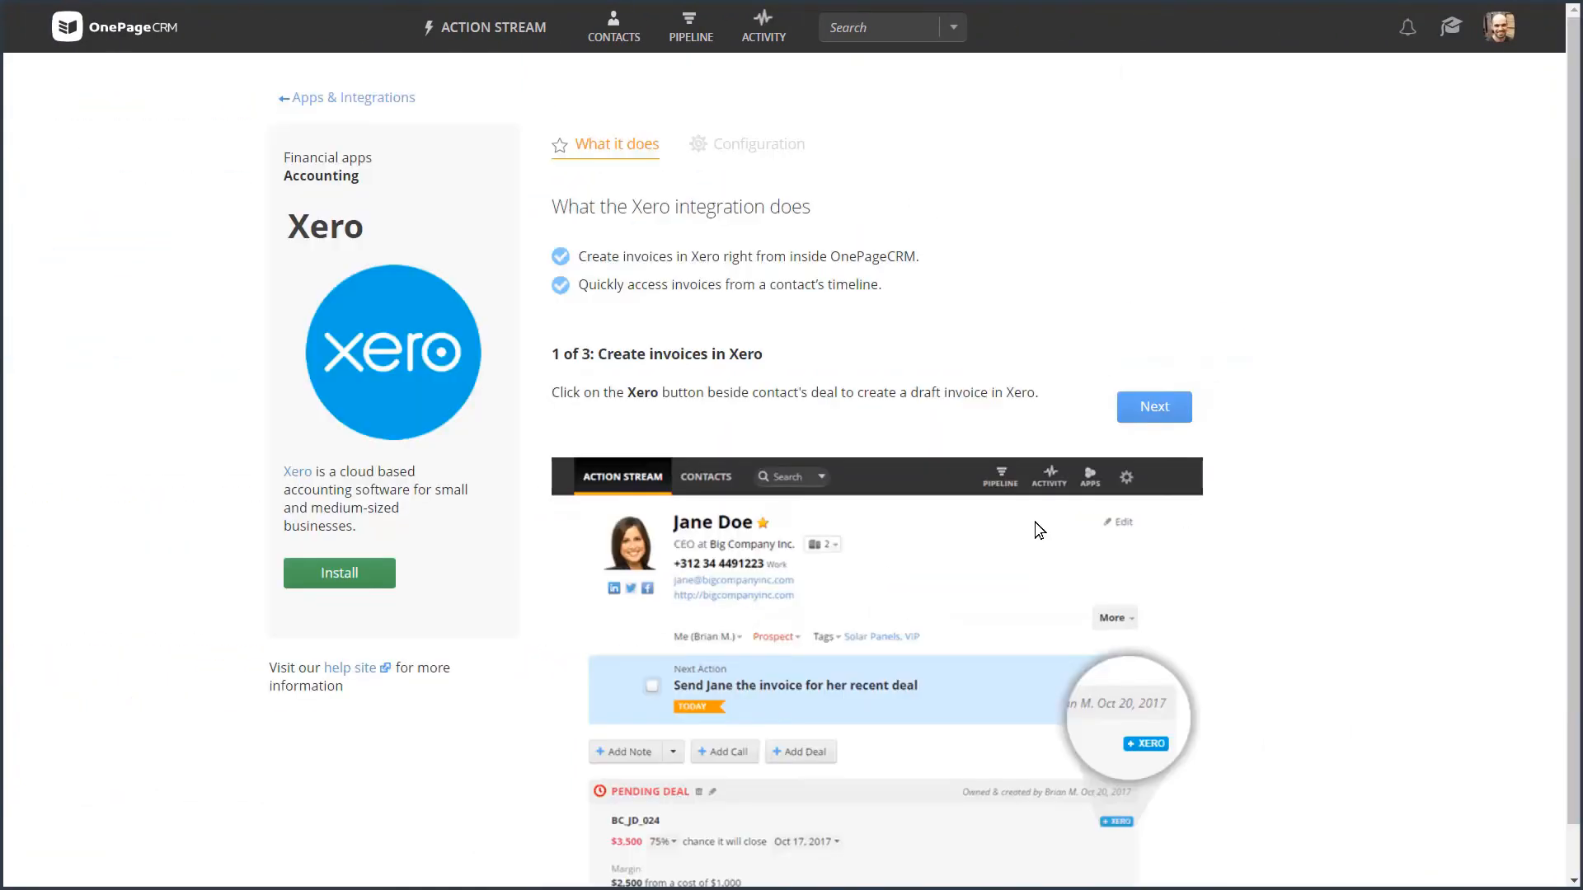
pyautogui.click(756, 143)
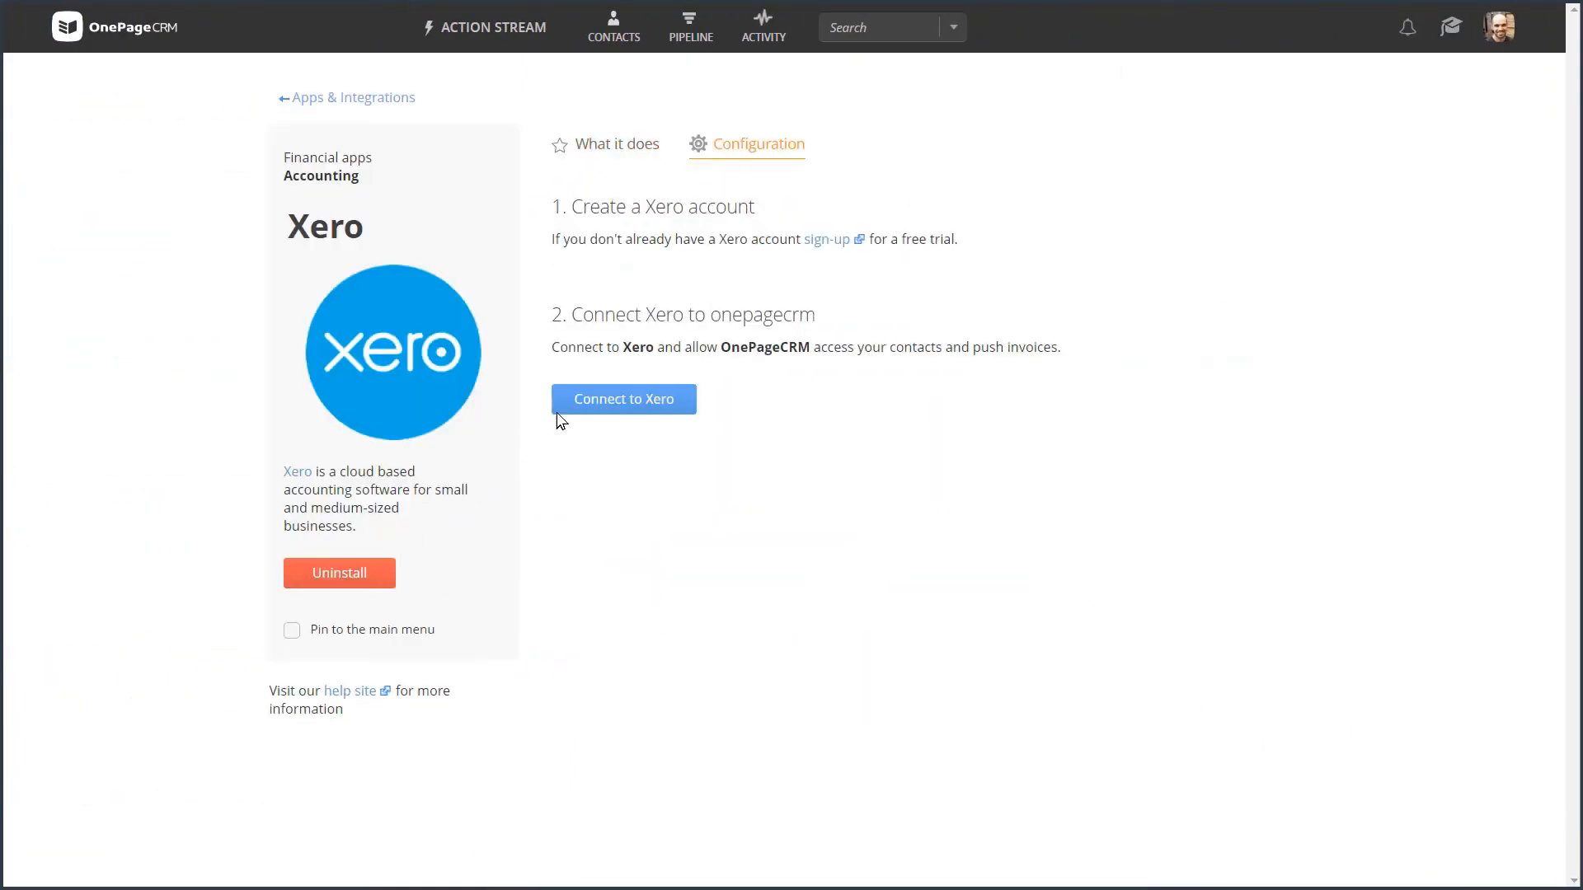
pyautogui.click(624, 399)
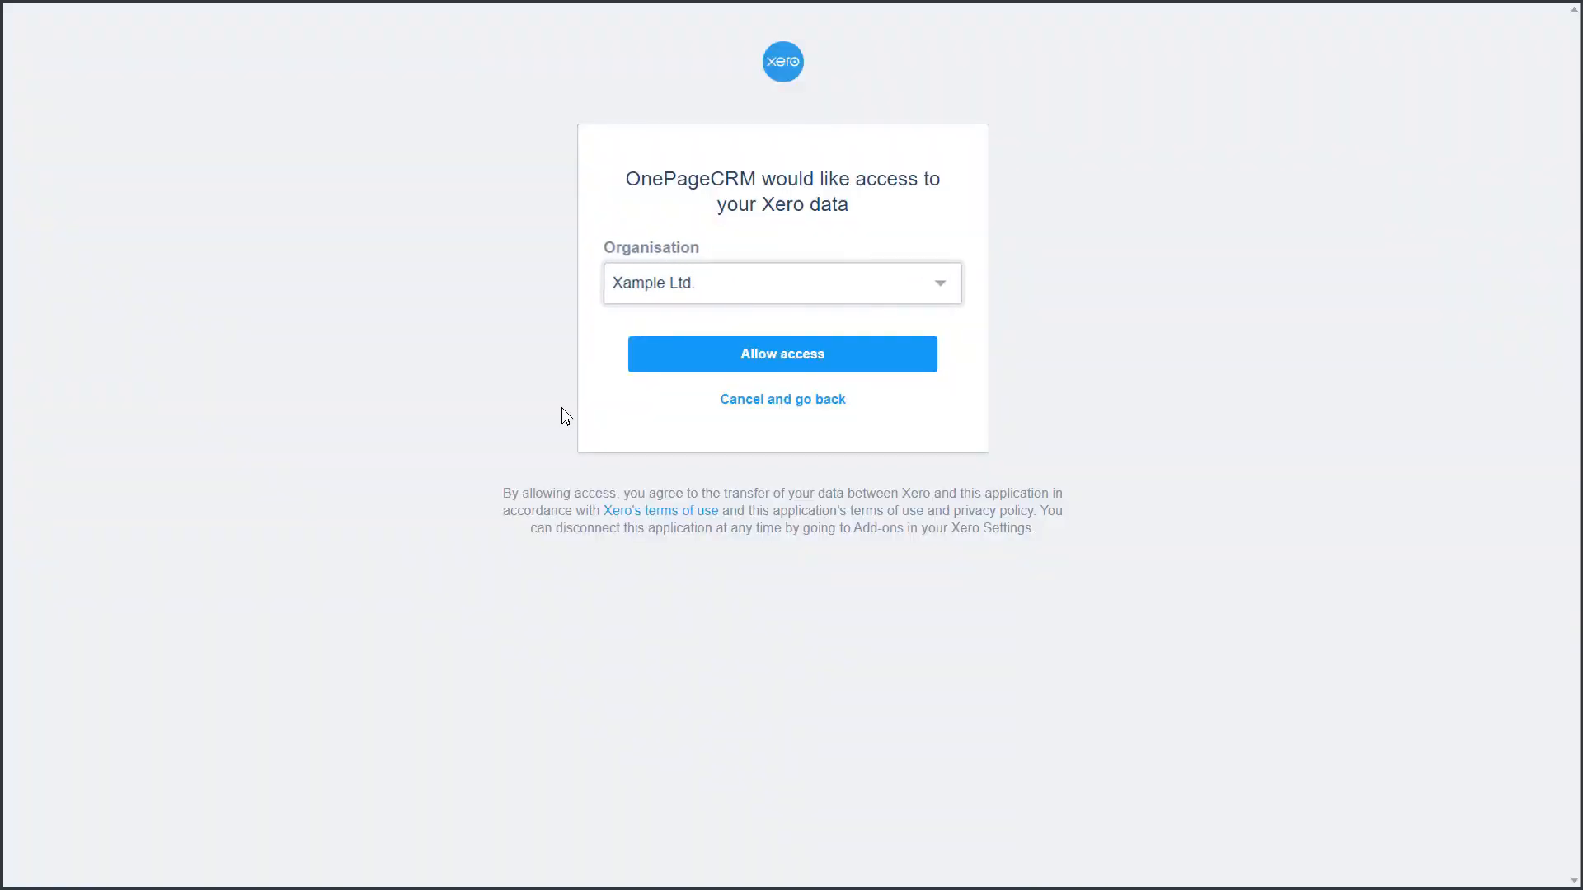
pyautogui.click(781, 353)
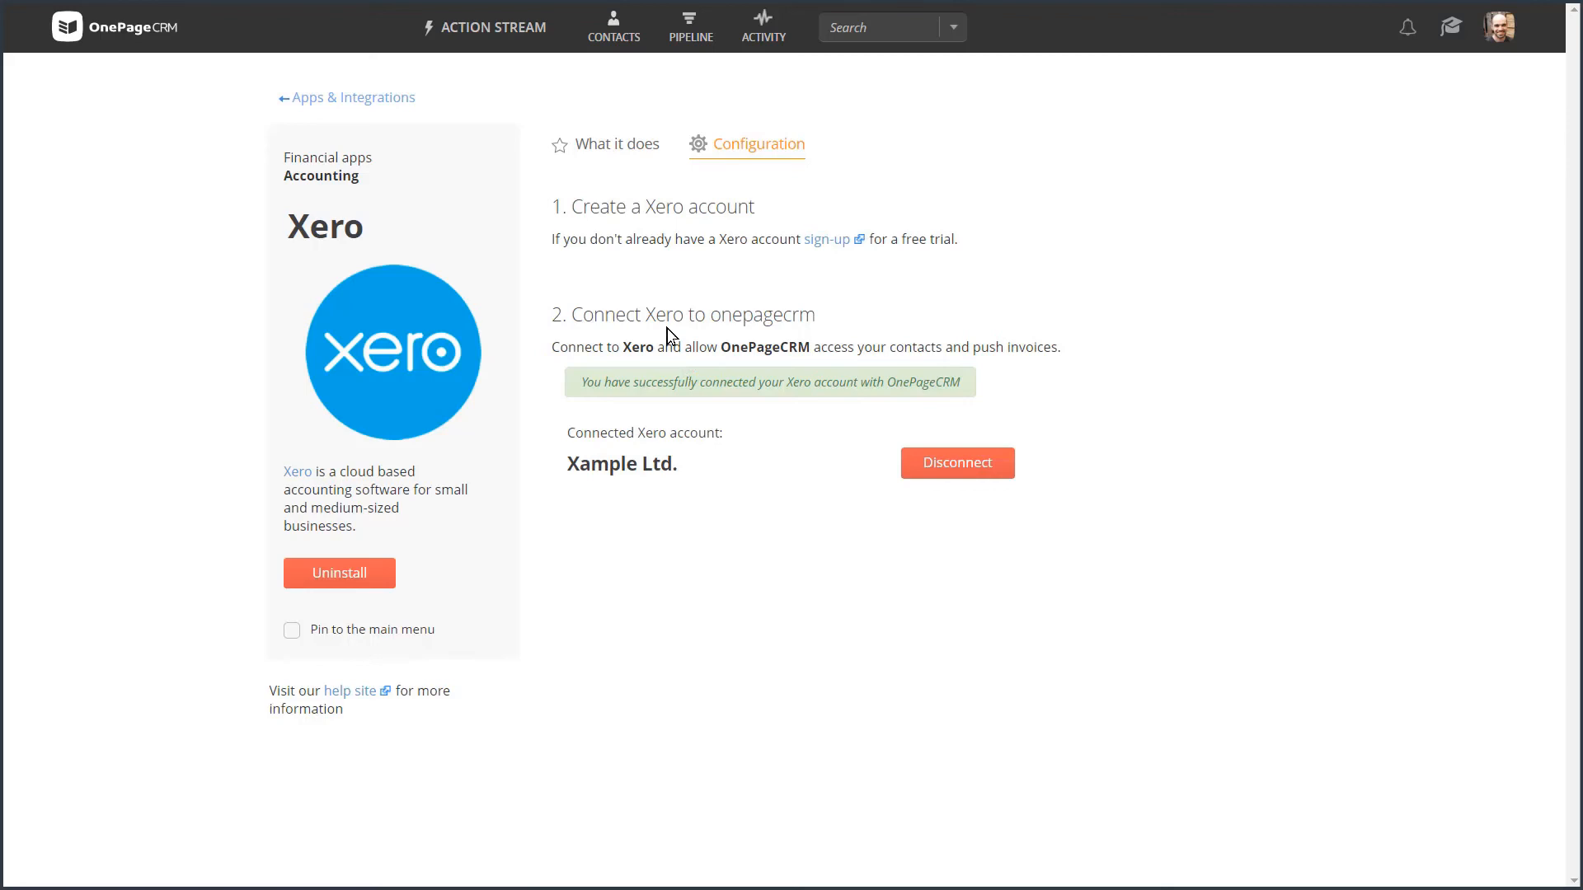
# - Return to the Action Stream listing the day's contacts and next actions
pyautogui.click(493, 26)
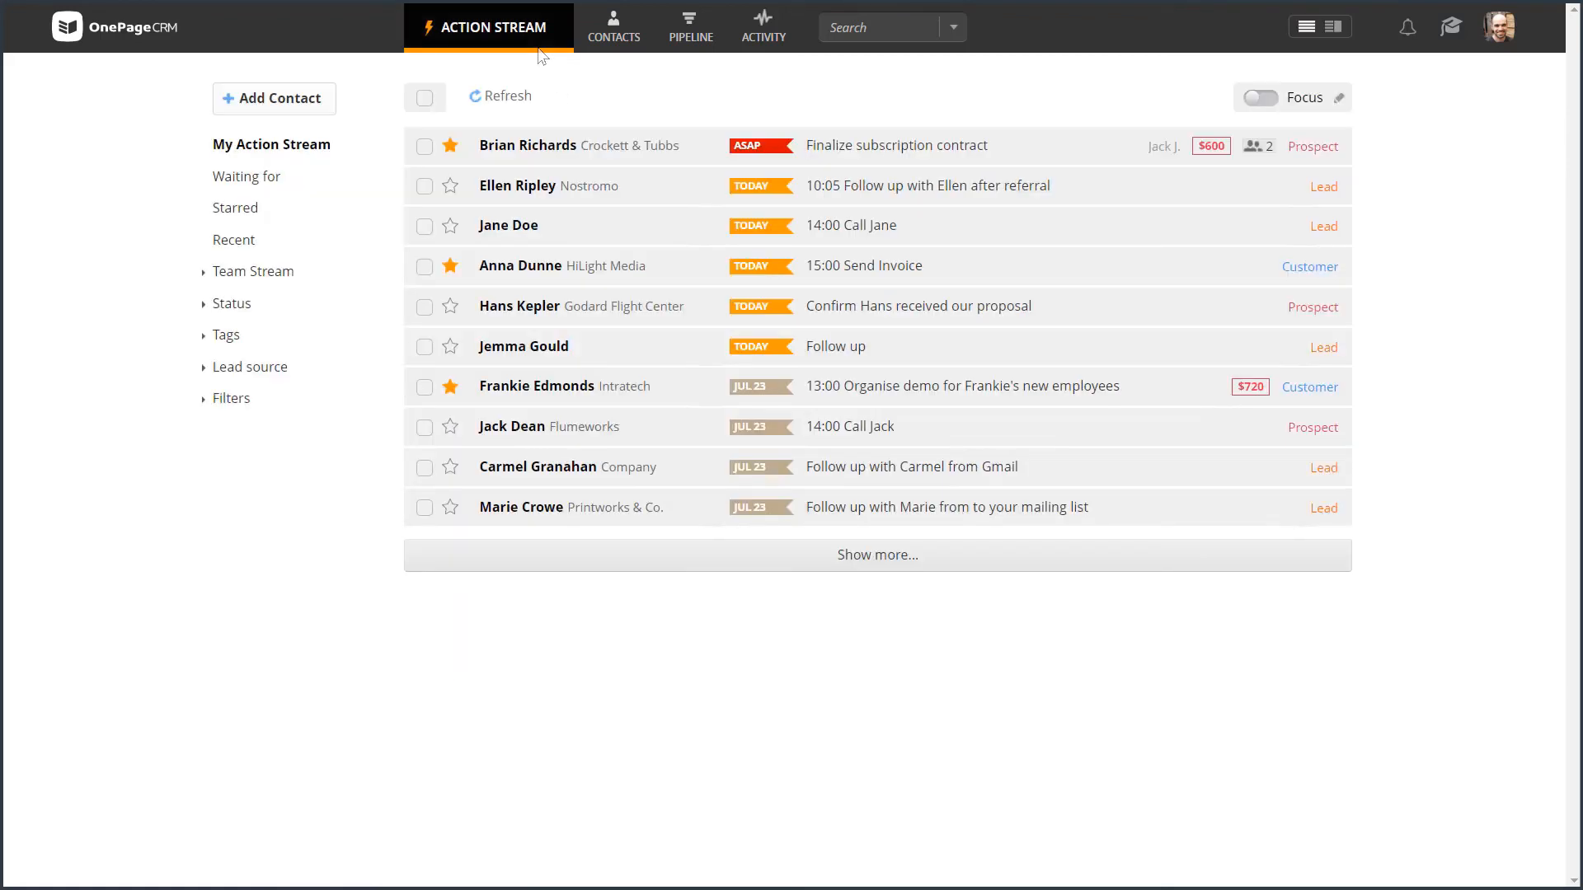
pyautogui.moveTo(541, 58)
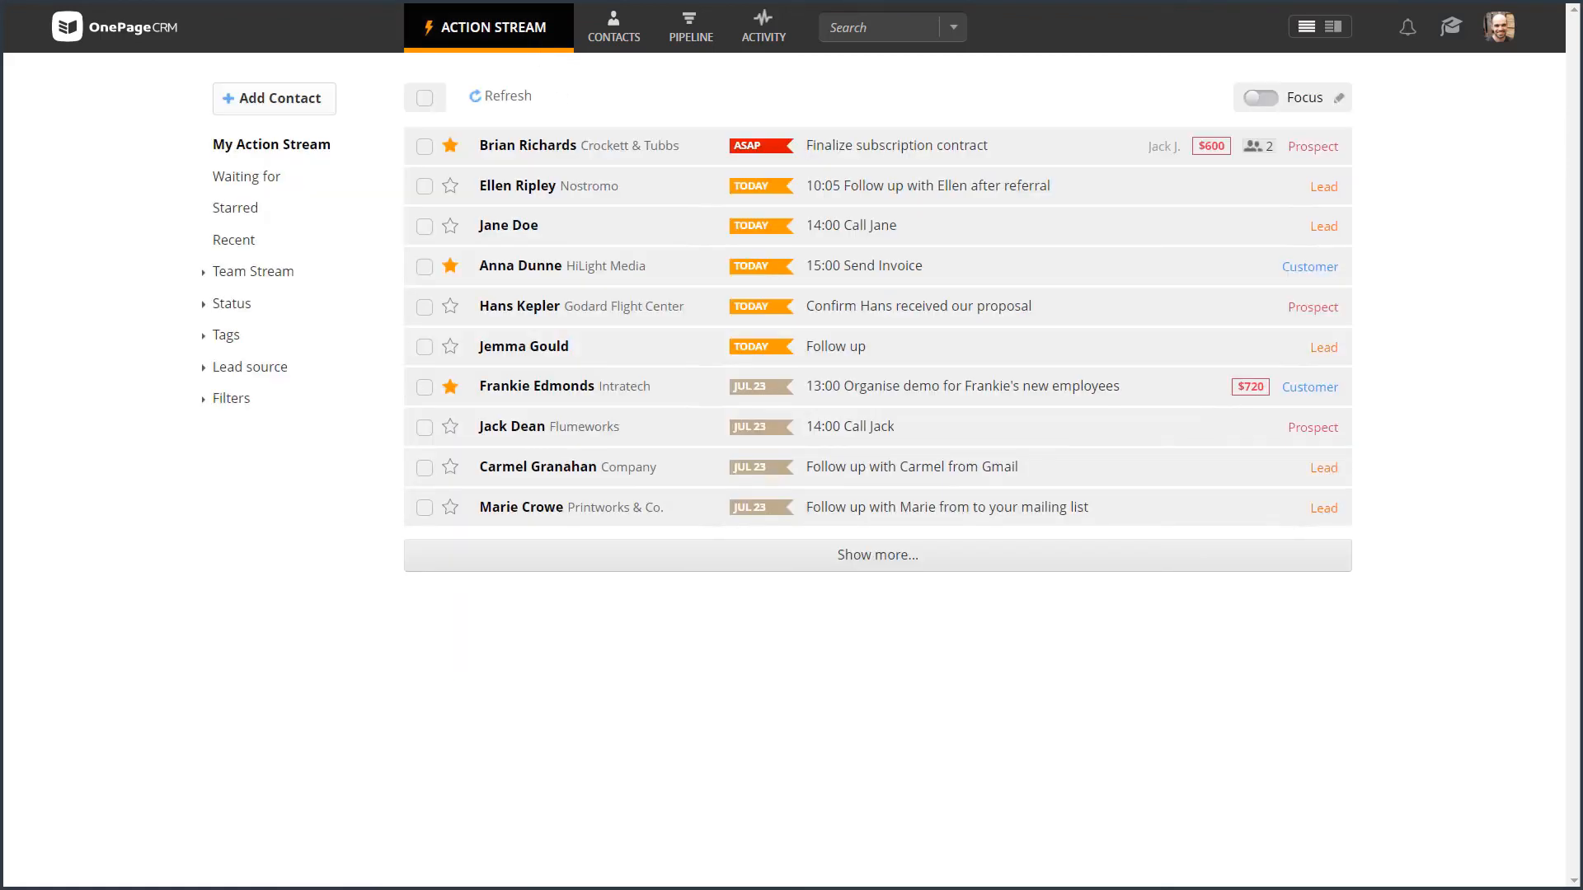